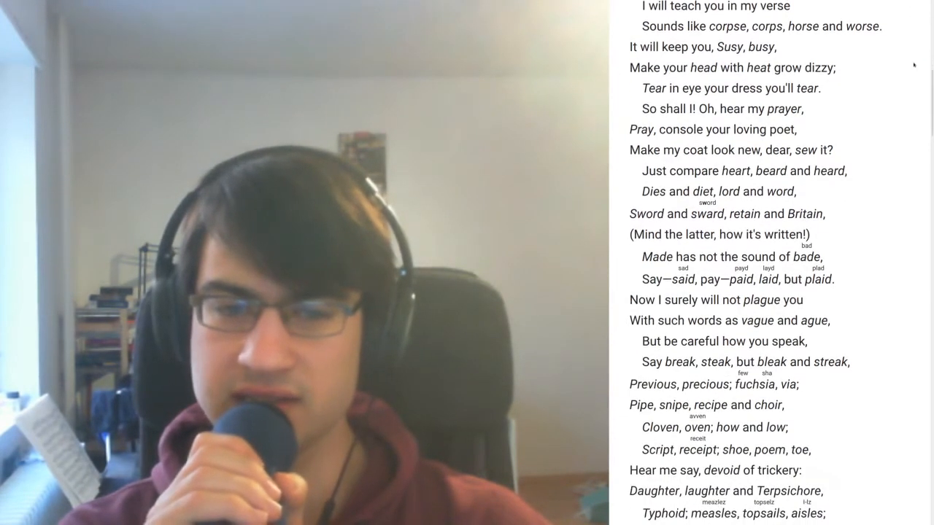
- Scroll the annotated poem down to the stanza ending "When you say correctly croquet"
scroll("down", 3)
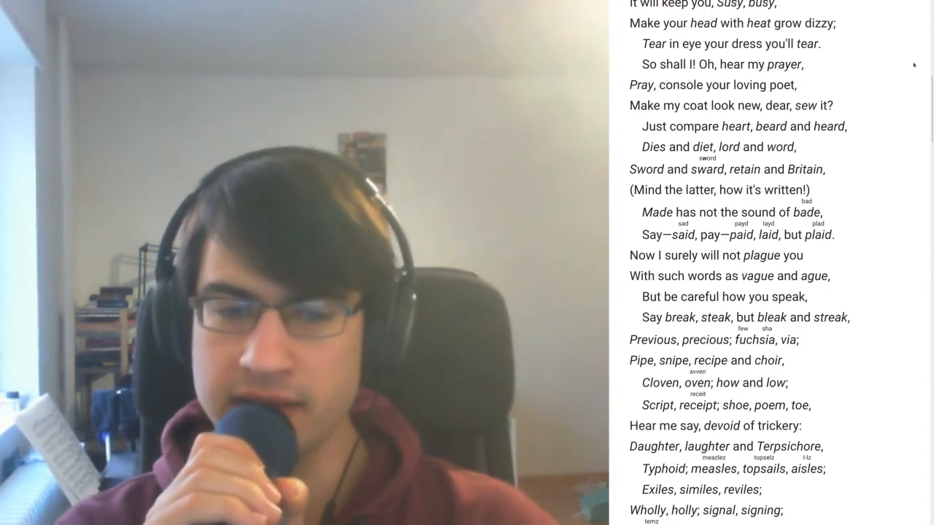
scroll("down", 3)
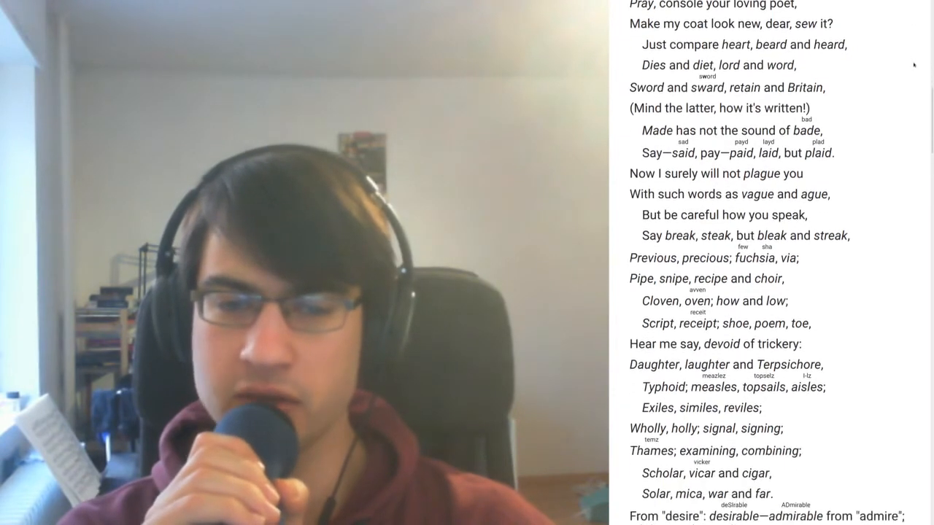
scroll("down", 3)
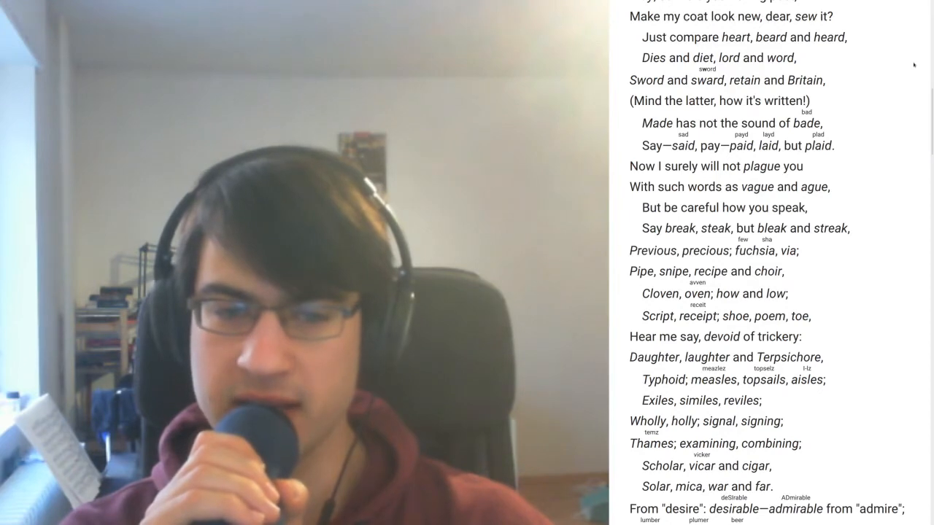
scroll("down", 3)
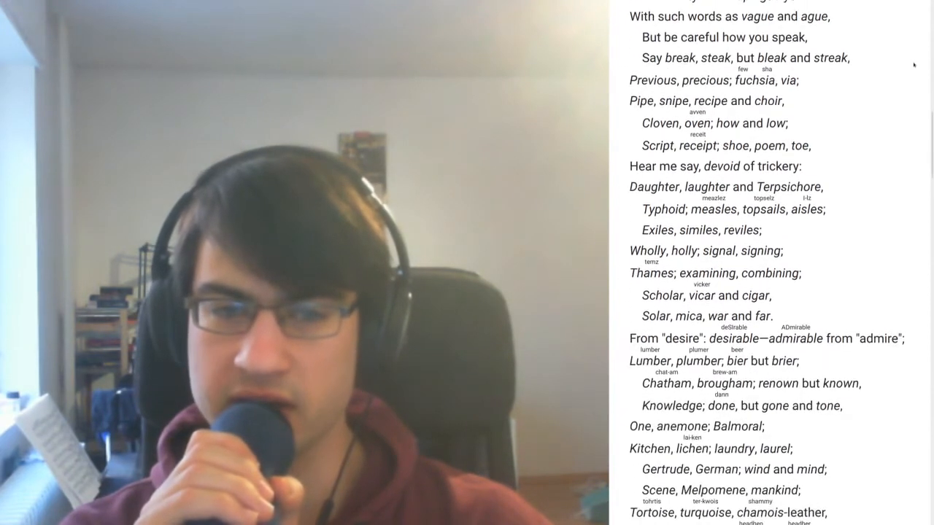
scroll("down", 3)
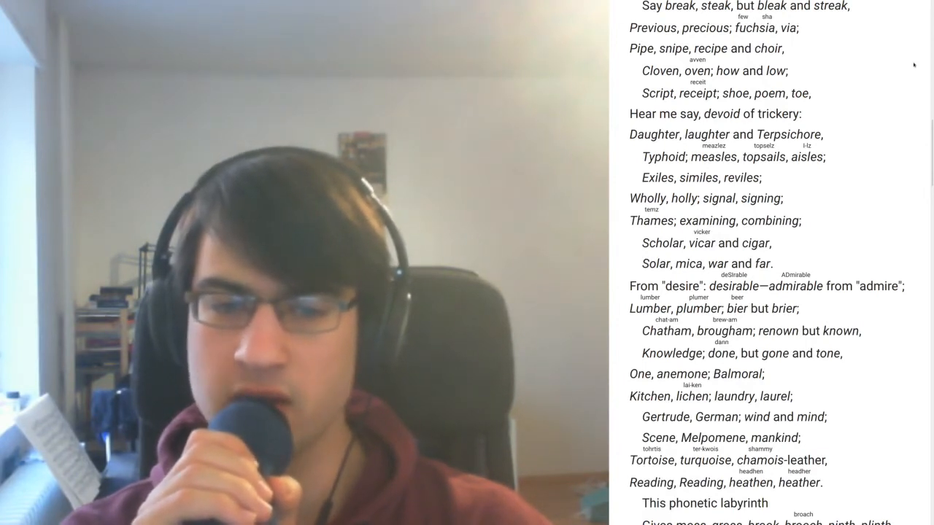
scroll("down", 3)
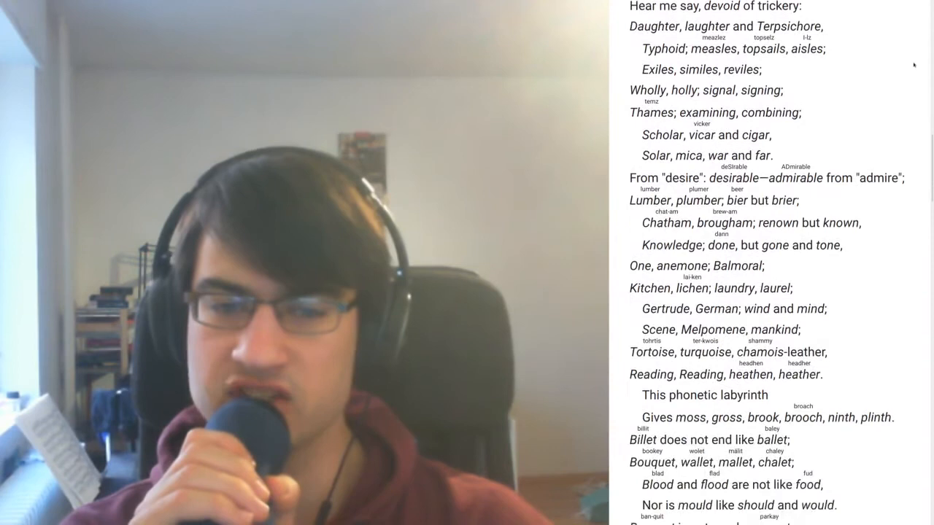
scroll("down", 3)
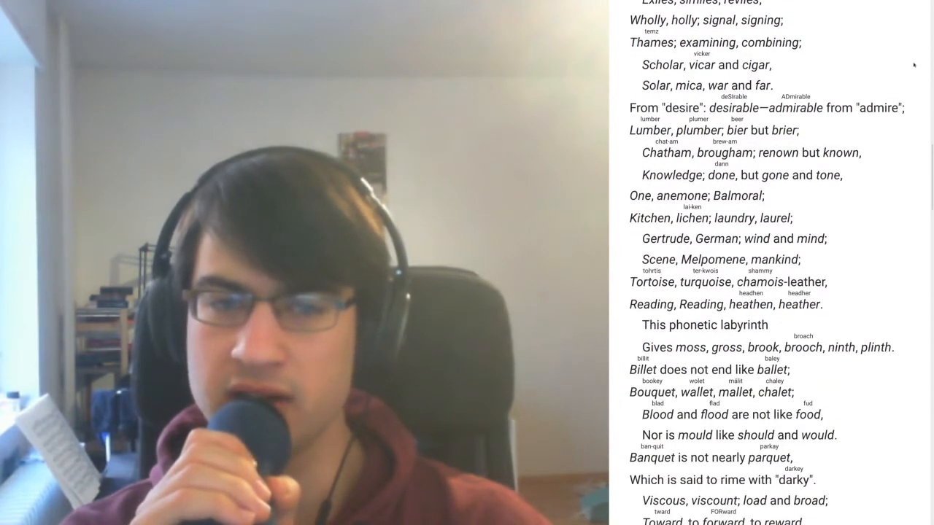
scroll("down", 3)
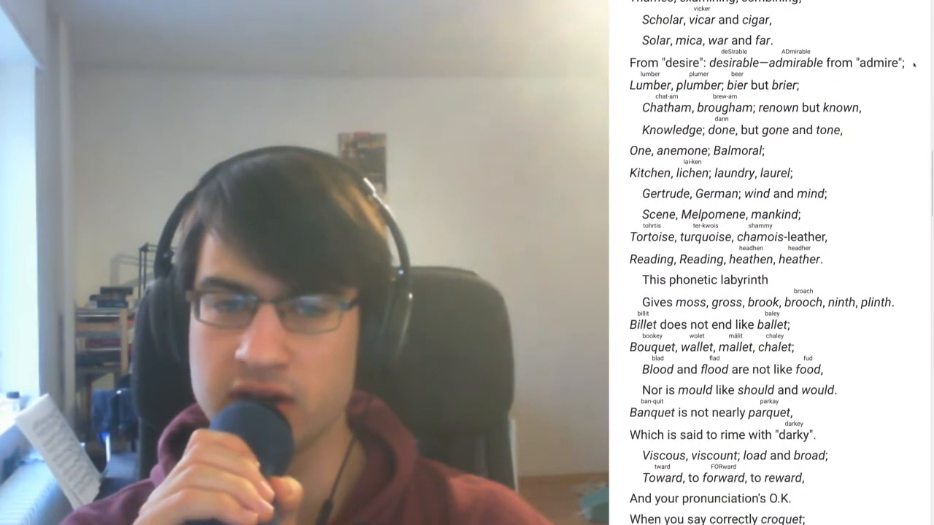
- Scroll the poem down to "Hoist, in lieu of flags, left pennants" and "Doll and roll and some and home"
scroll("down", 3)
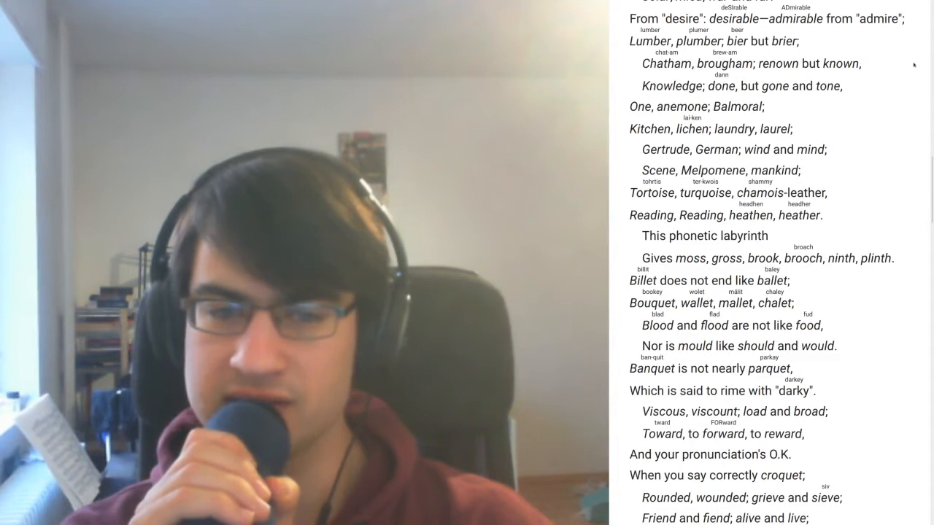
scroll("down", 3)
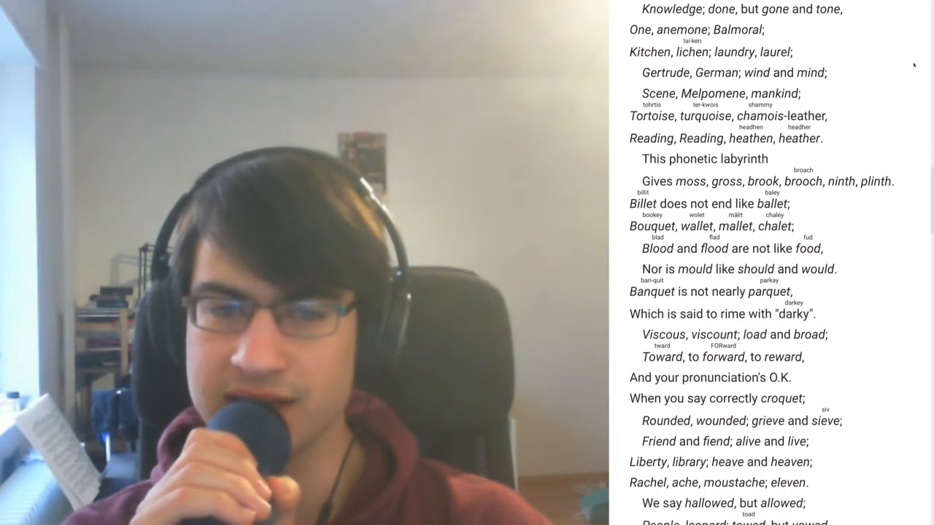
scroll("down", 3)
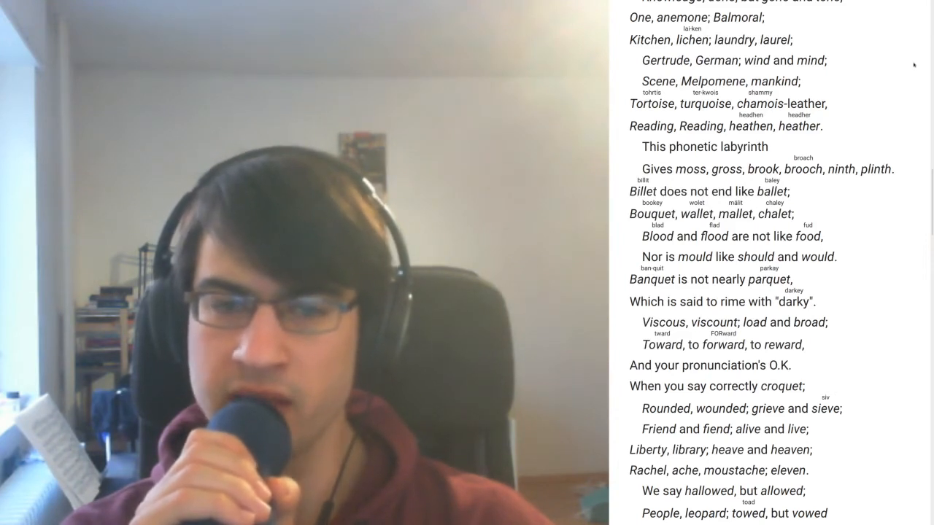
scroll("down", 3)
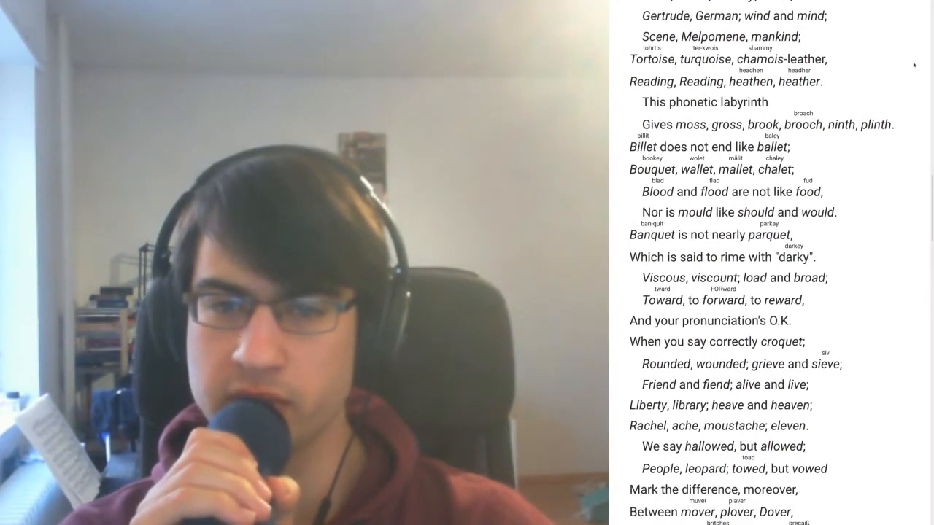
scroll("down", 3)
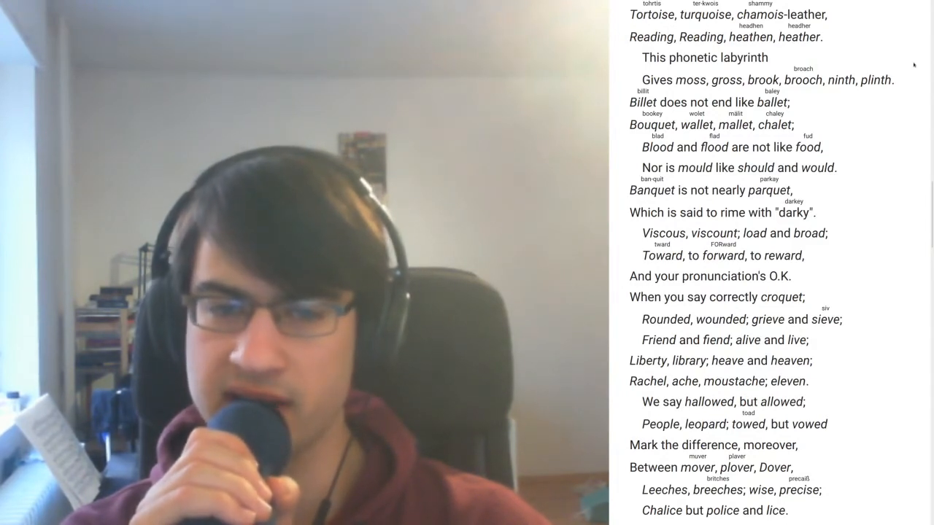
scroll("down", 3)
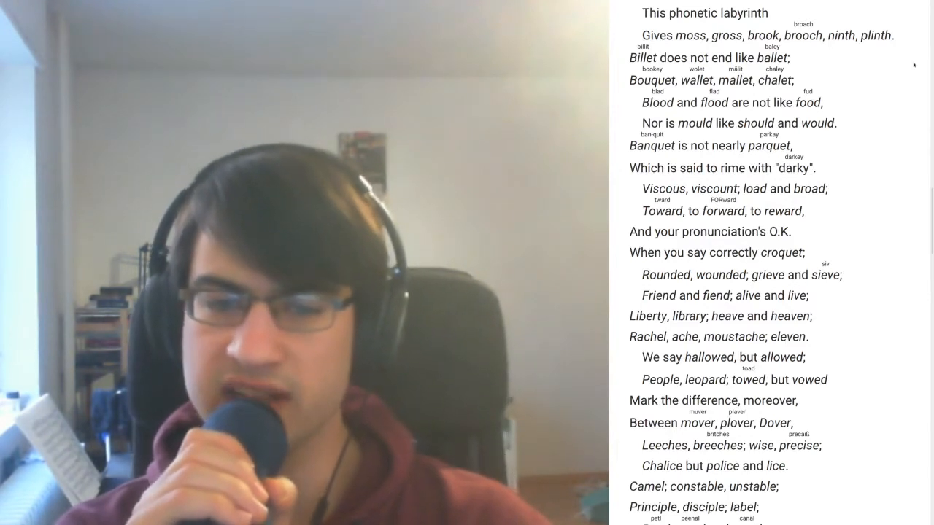
scroll("down", 3)
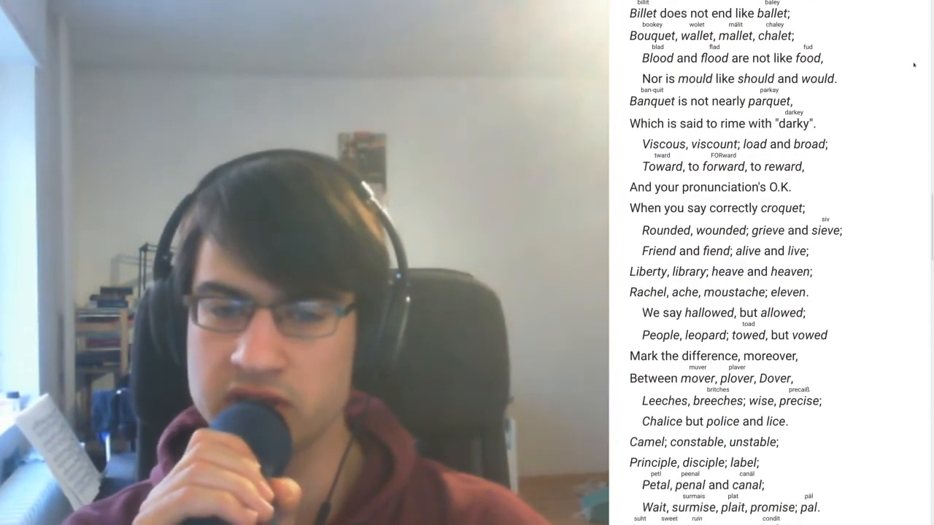
scroll("down", 3)
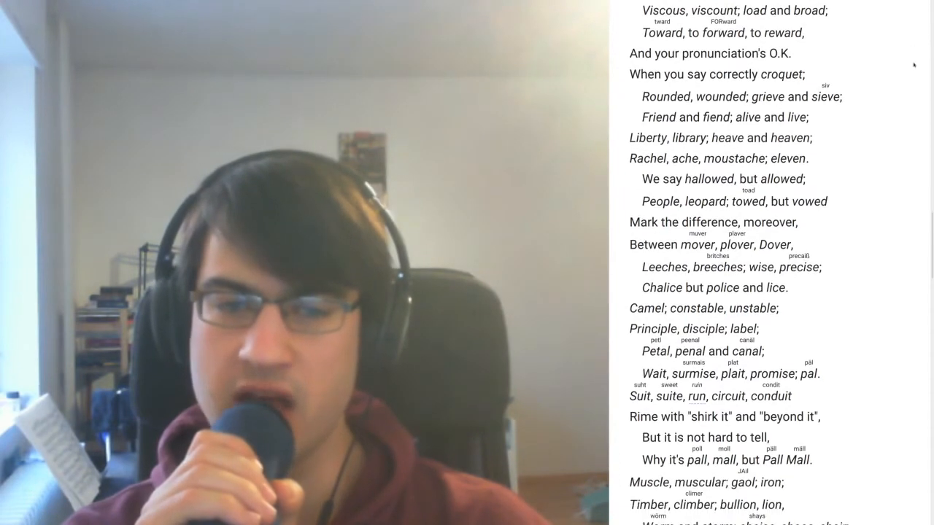
scroll("down", 3)
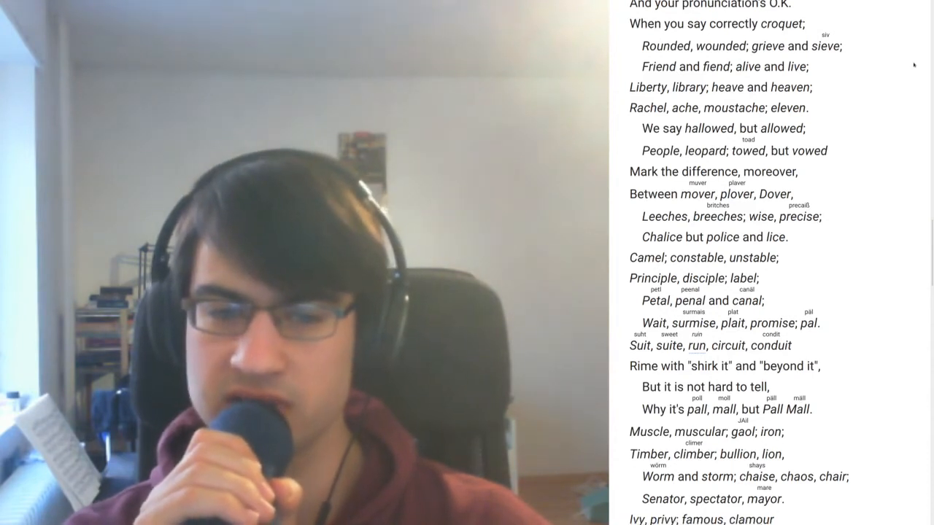
scroll("down", 3)
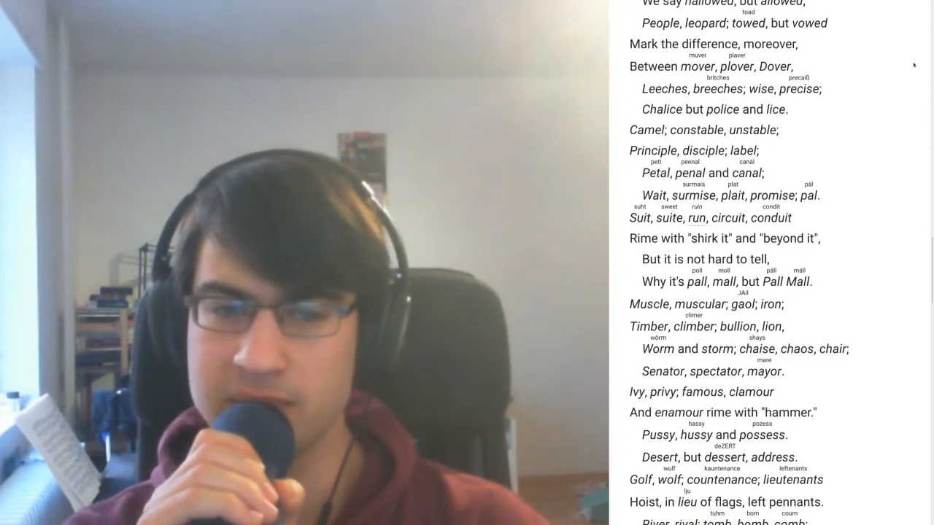
scroll("down", 3)
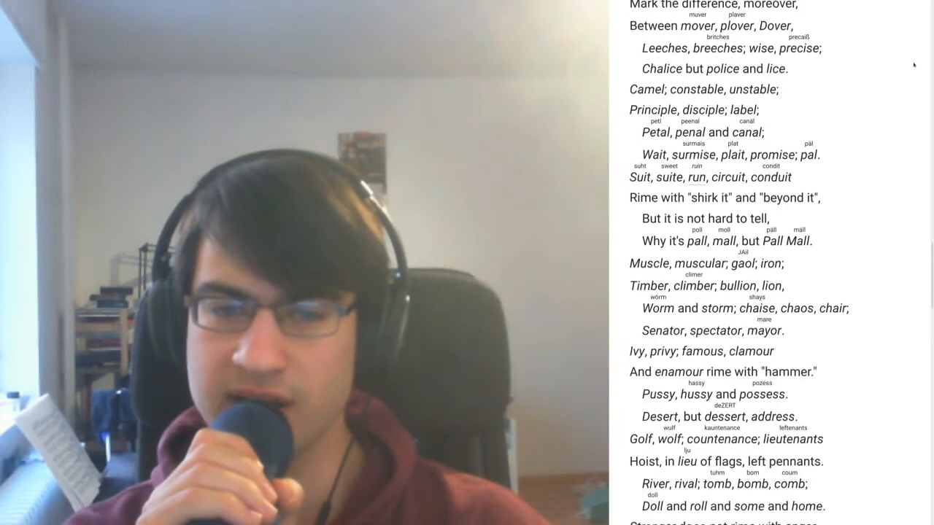
- Scroll past the "Stranger does not rime with anger" stanza to "Tour, but our, and succour, four"
scroll("down", 3)
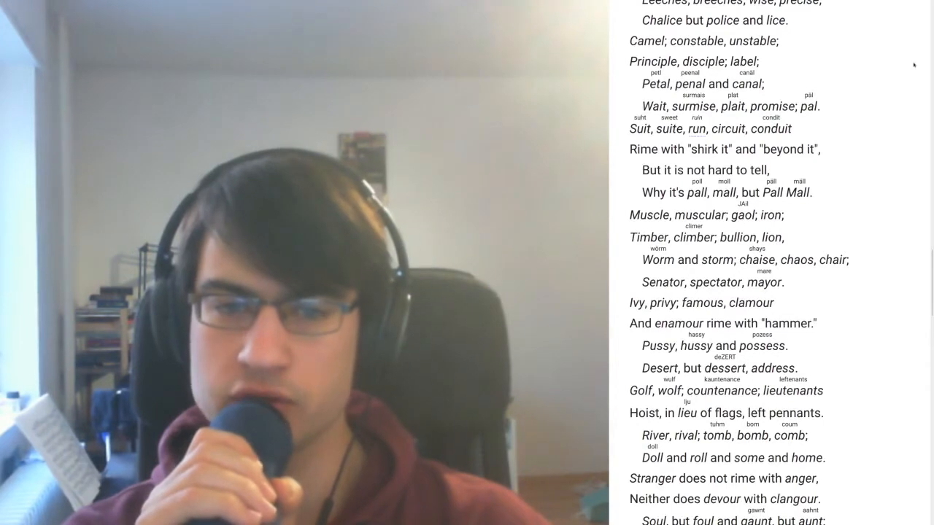
scroll("down", 3)
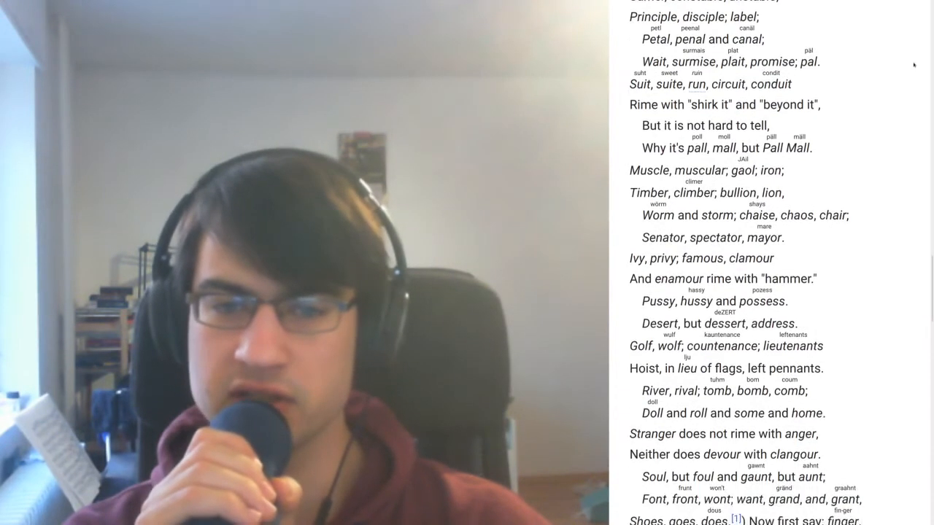
scroll("down", 3)
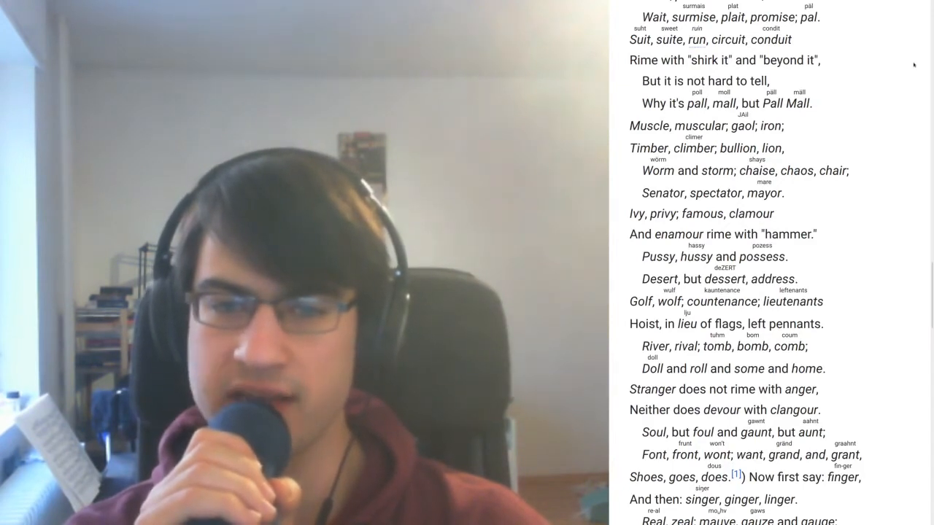
scroll("down", 3)
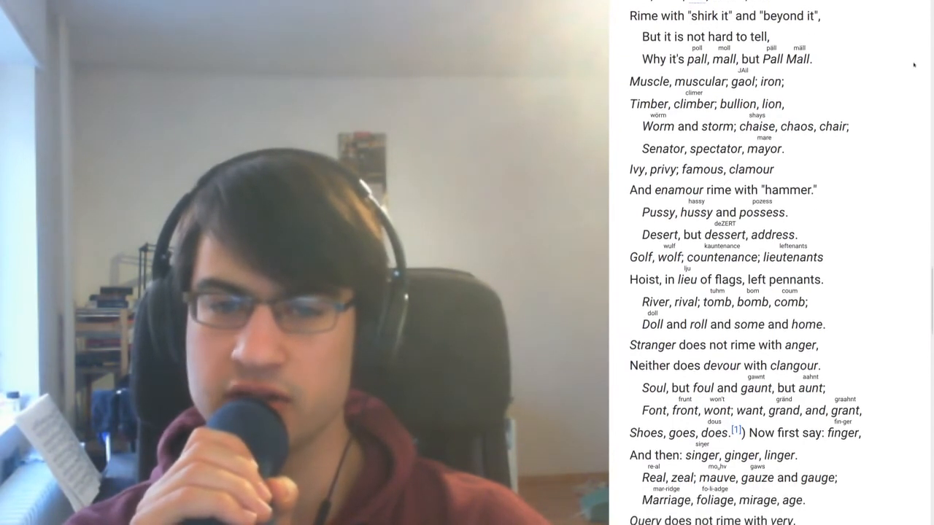
scroll("down", 3)
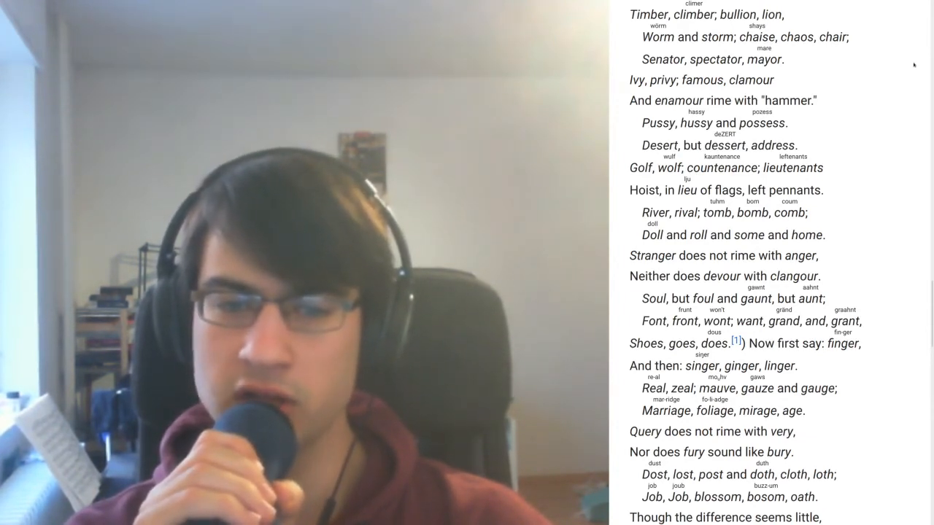
scroll("down", 3)
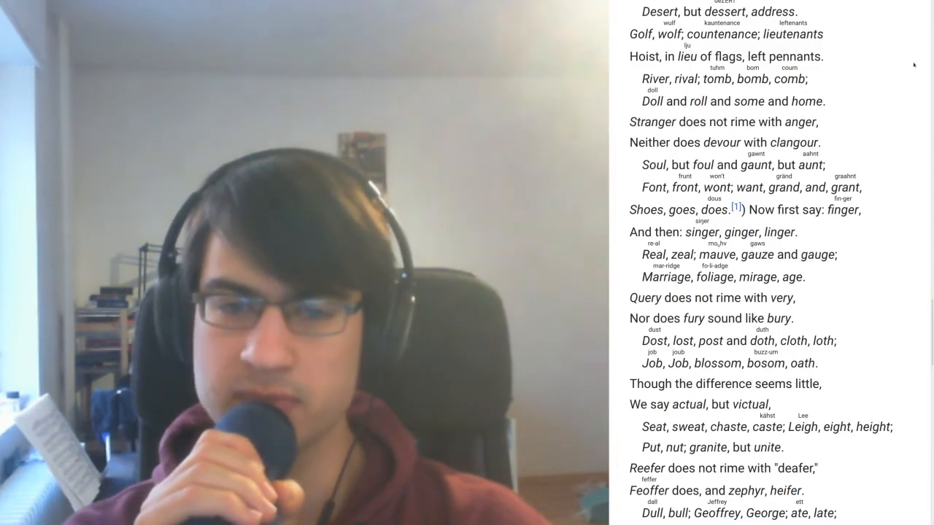
scroll("down", 3)
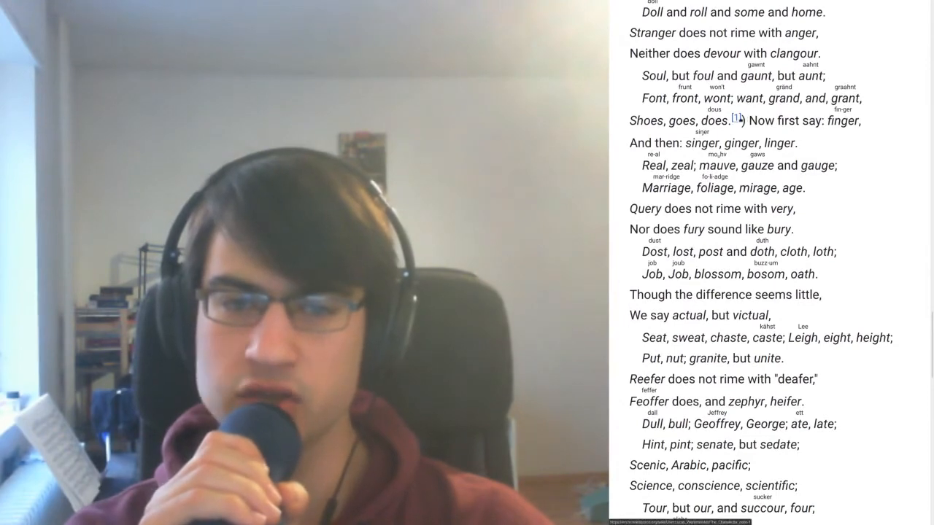
left_click(736, 118)
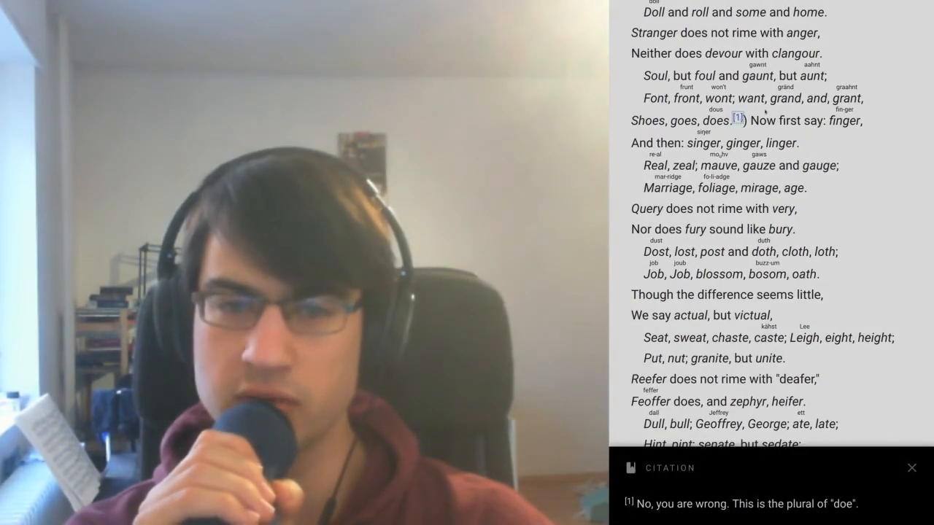
left_click(909, 467)
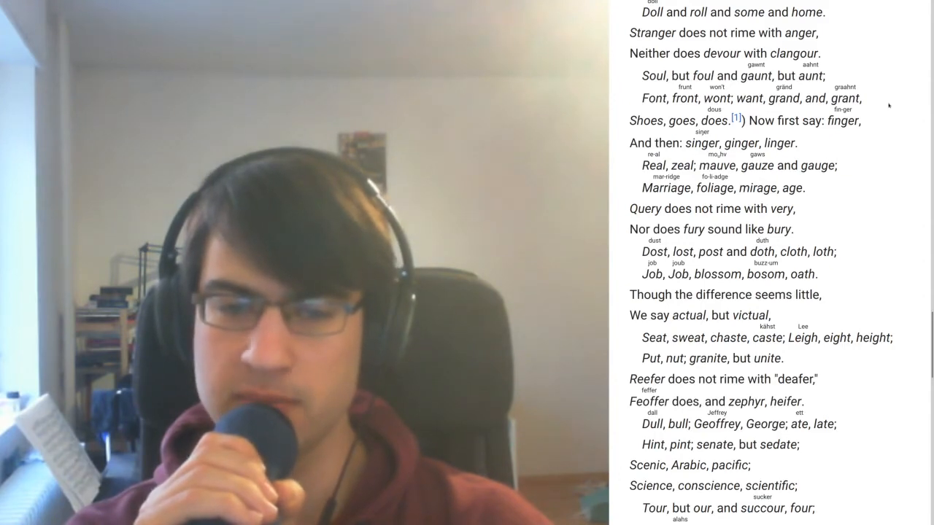
- Scroll through the middle stanzas to "Writing 'groats' and saying groats?"
scroll("down", 3)
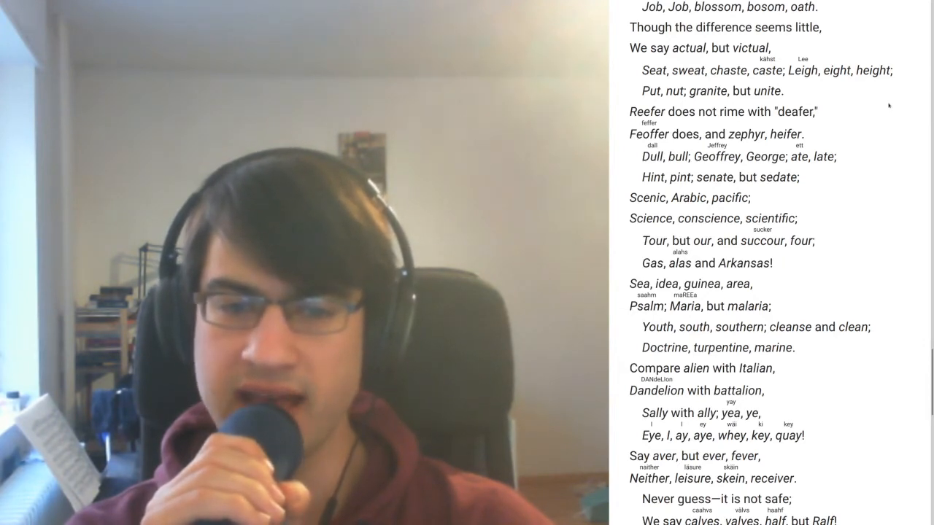
scroll("down", 3)
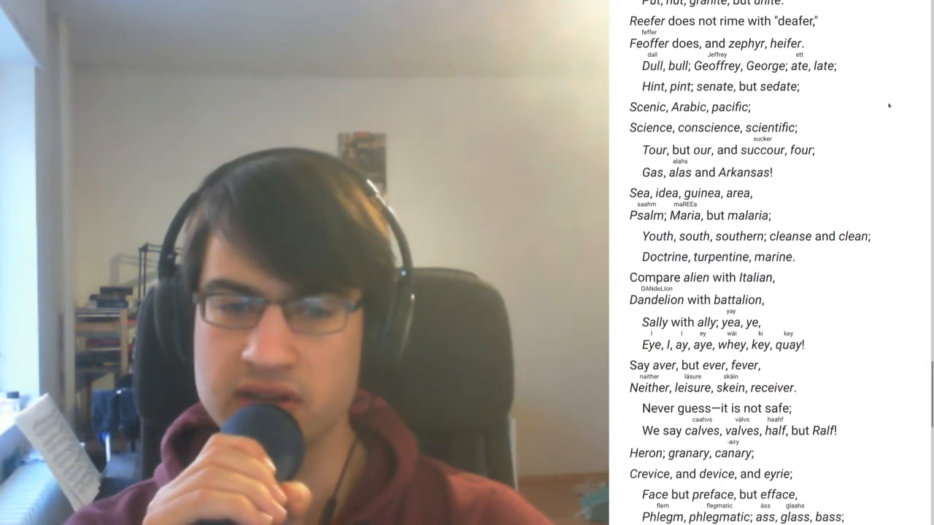
scroll("down", 3)
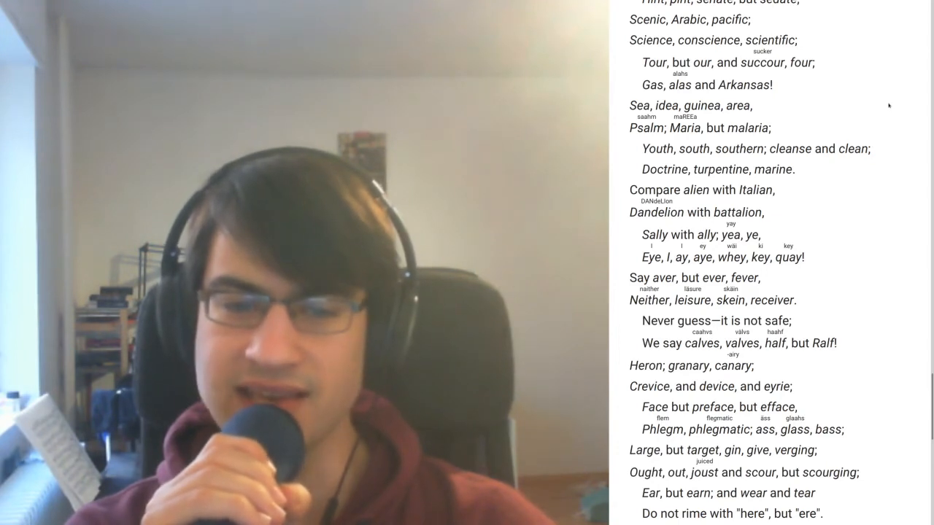
scroll("down", 3)
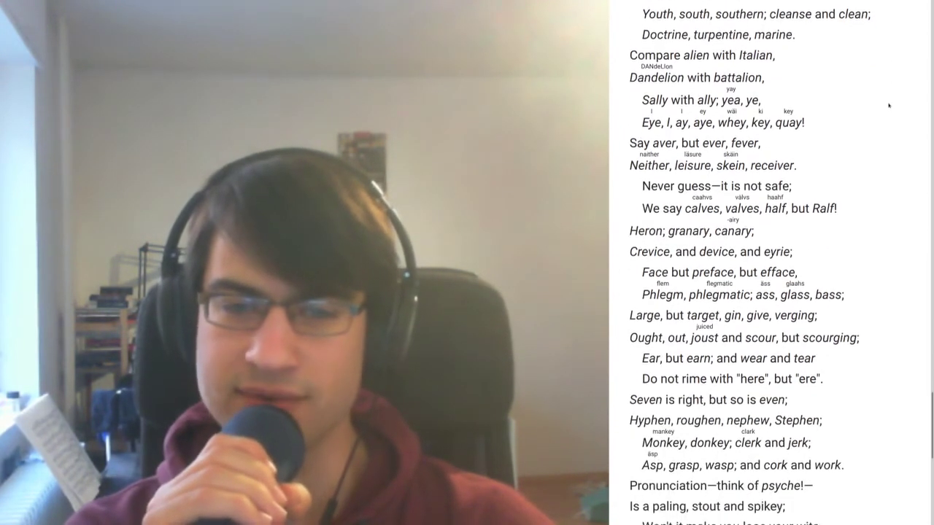
scroll("down", 3)
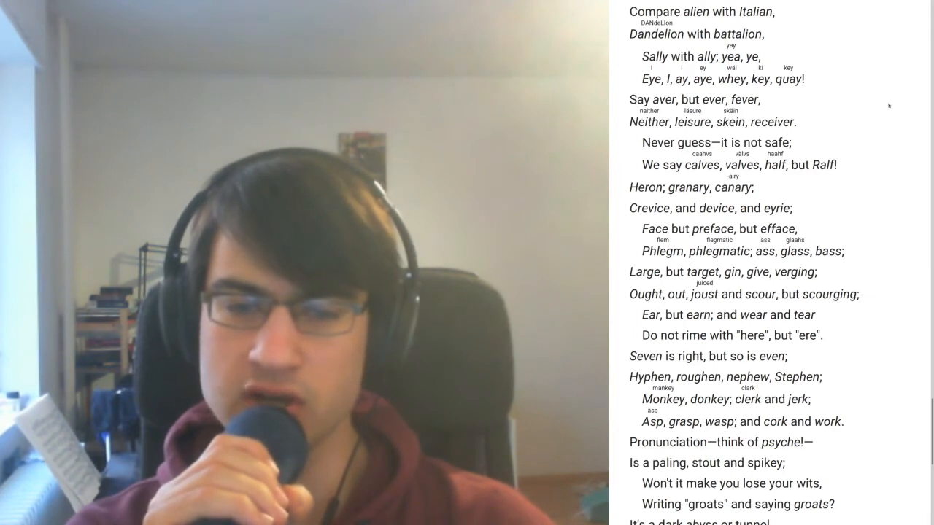
- Scroll to "My advice is—give it up!" with the footnote and Last edited bar below
scroll("down", 3)
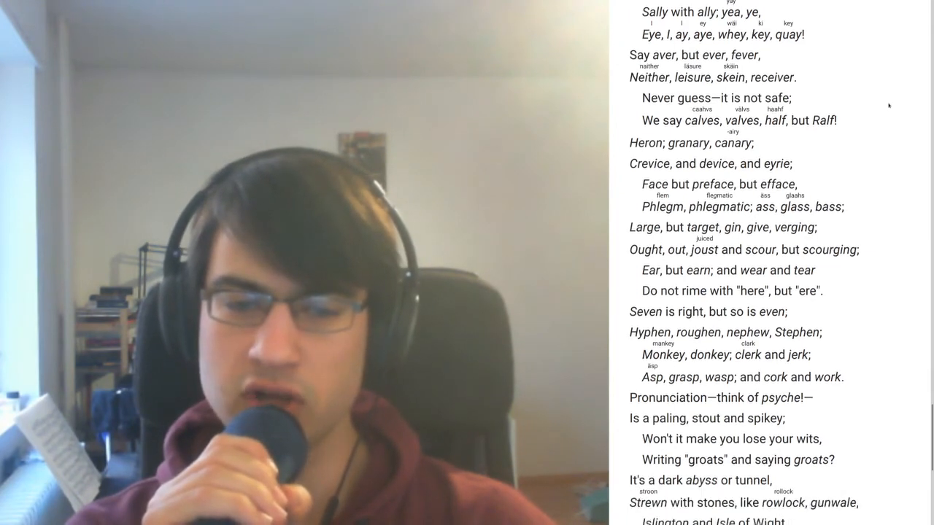
scroll("down", 3)
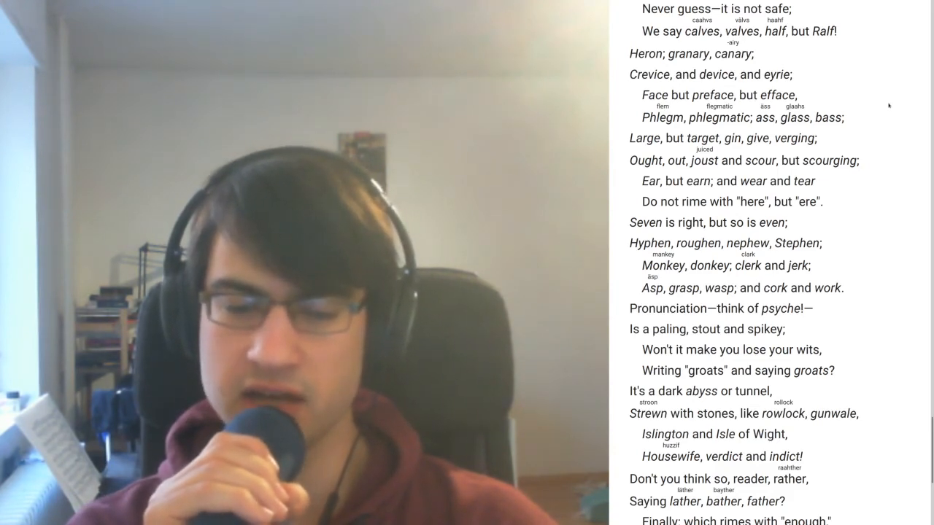
scroll("down", 3)
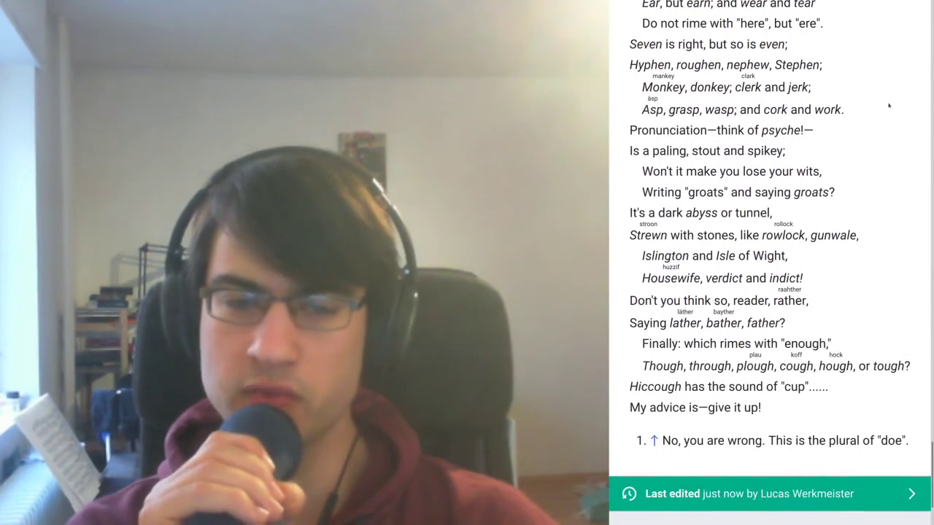